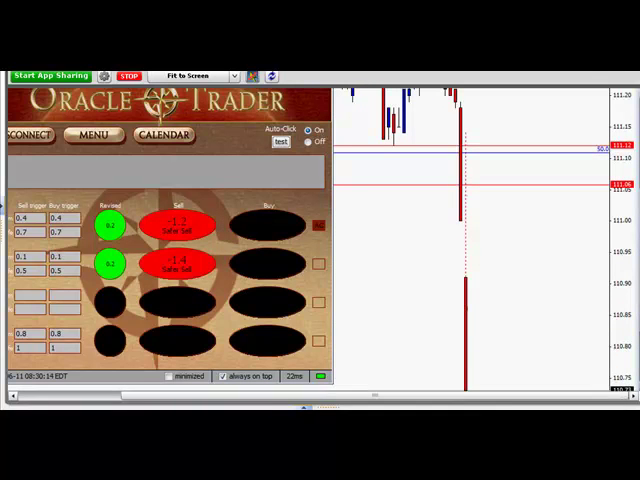
{"action": "mouse_move", "coordinate": [472, 158]}
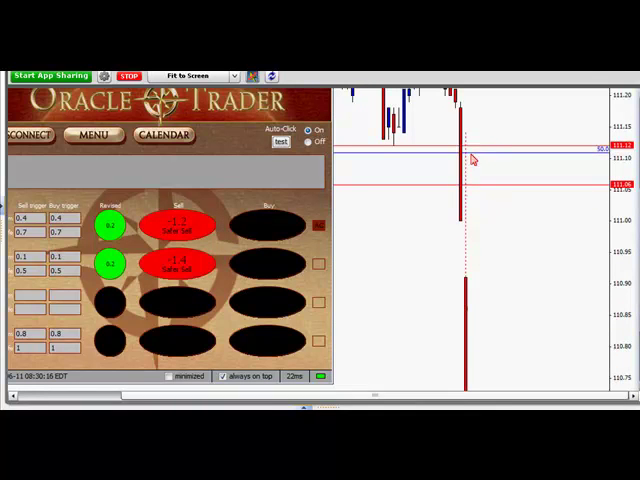